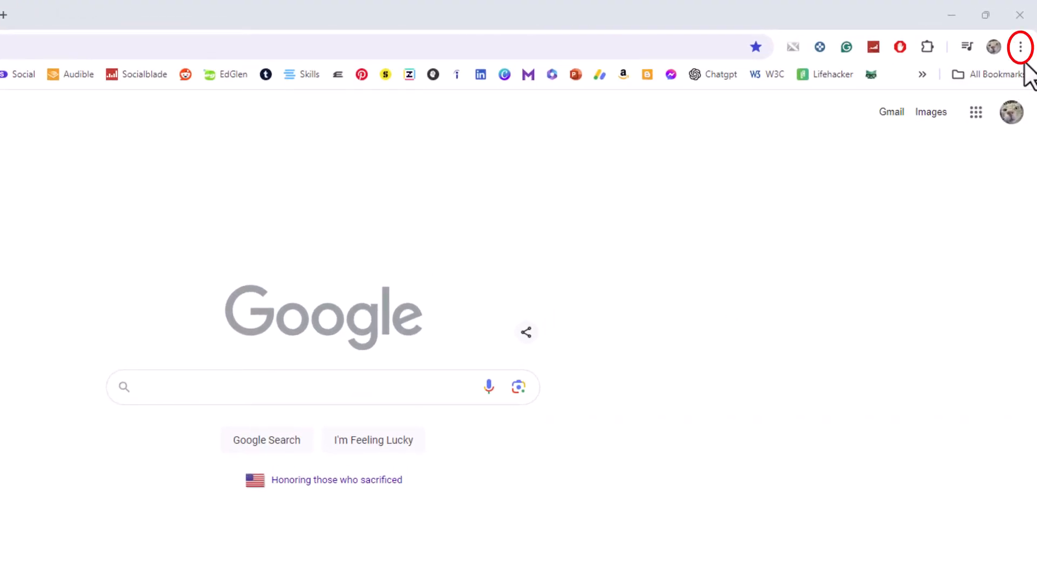
Open Chrome's three-dot main menu to reveal the Extensions entry.
click(1020, 47)
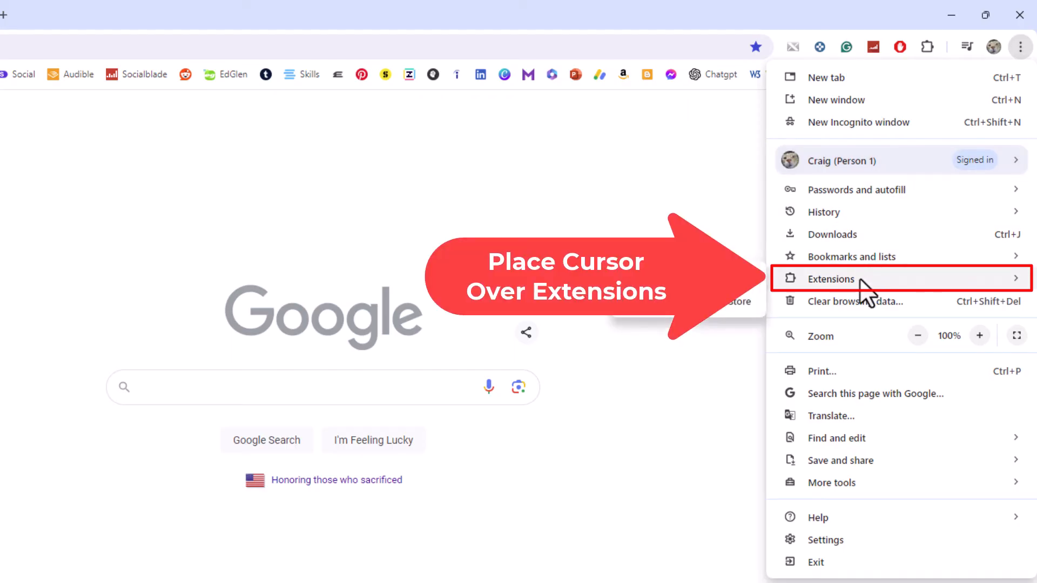
mouse_move(831, 279)
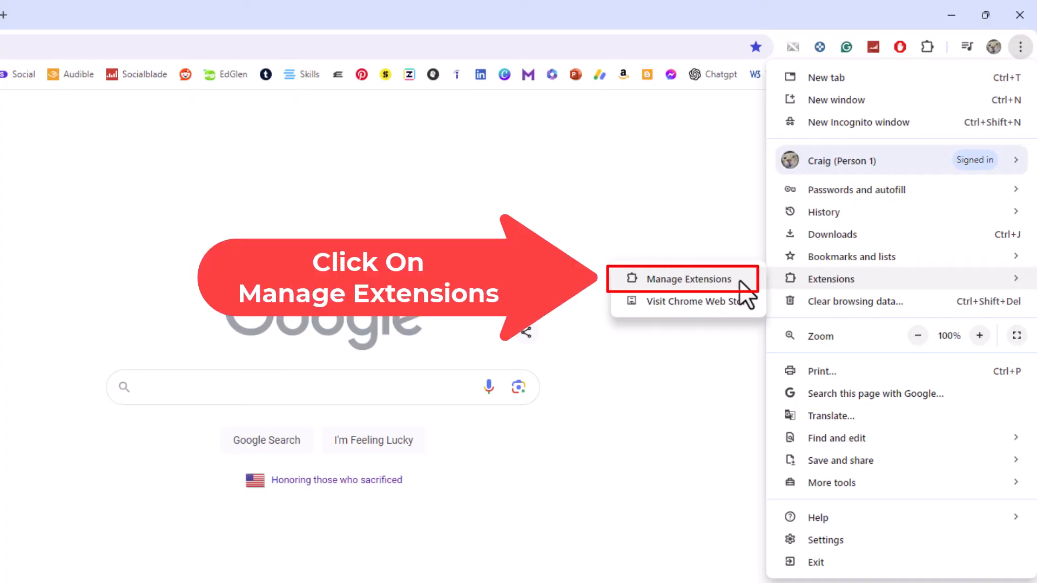
Go to Manage Extensions and scroll down the installed extensions list.
click(684, 279)
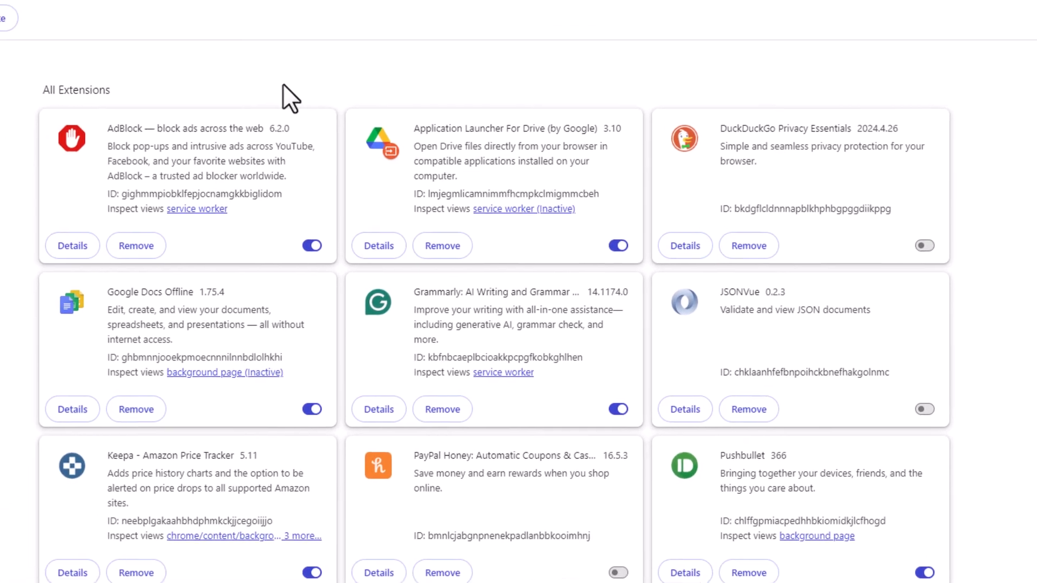
scroll(down, 3)
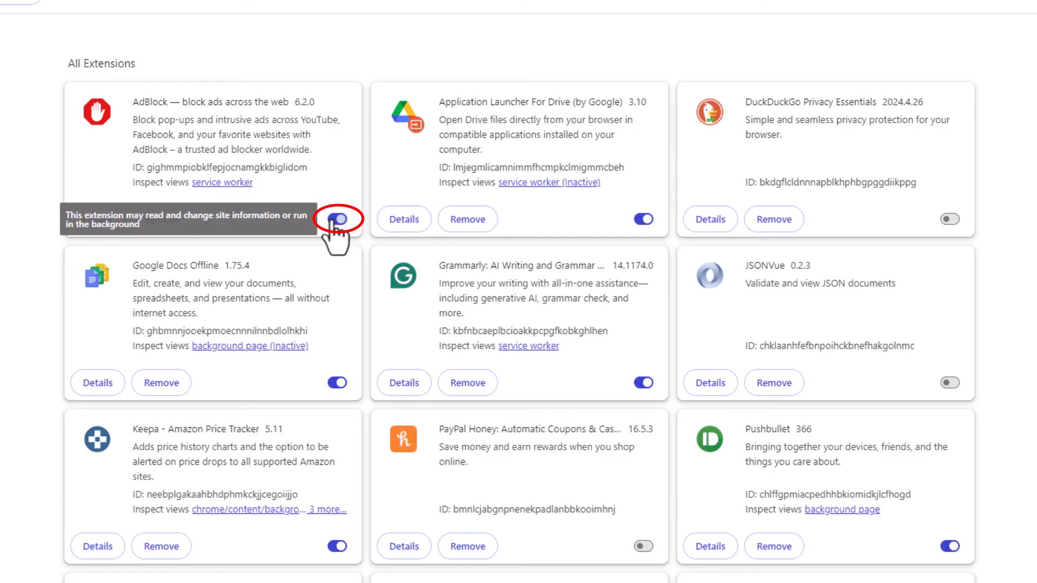
Disable the AdBlock extension with its card toggle, then re-enable it.
click(337, 219)
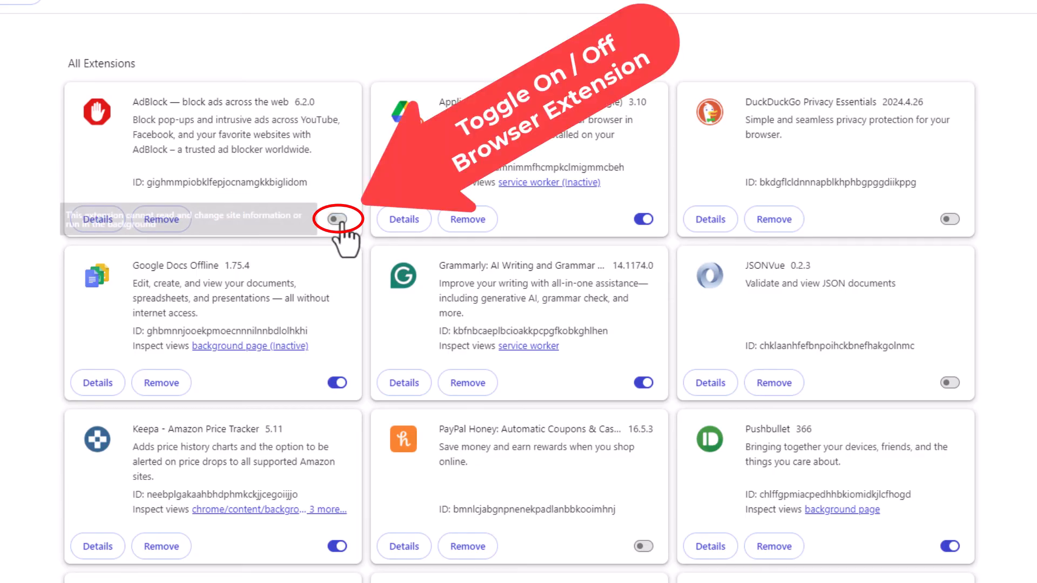
click(337, 219)
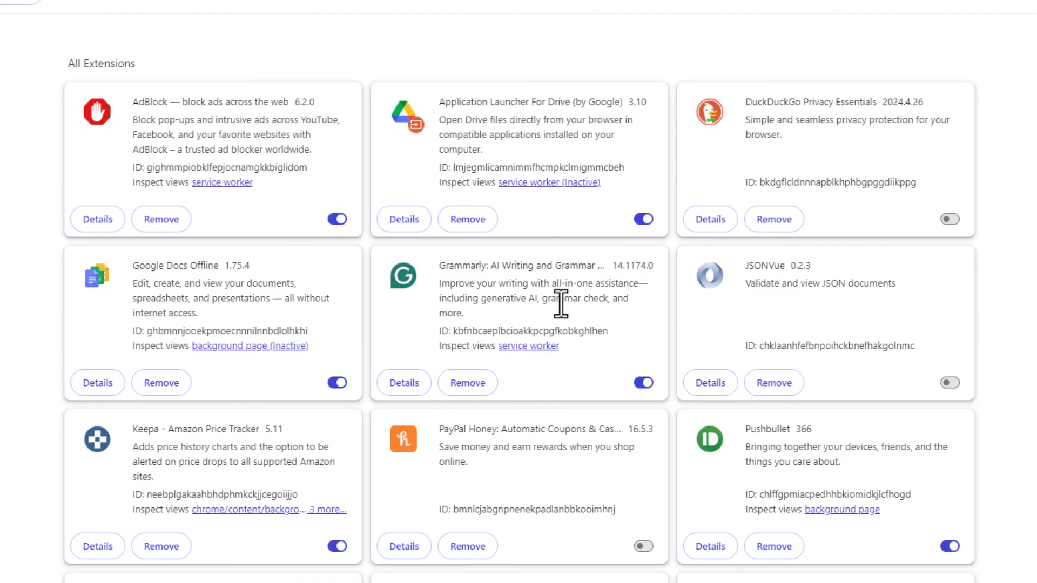
mouse_move(562, 324)
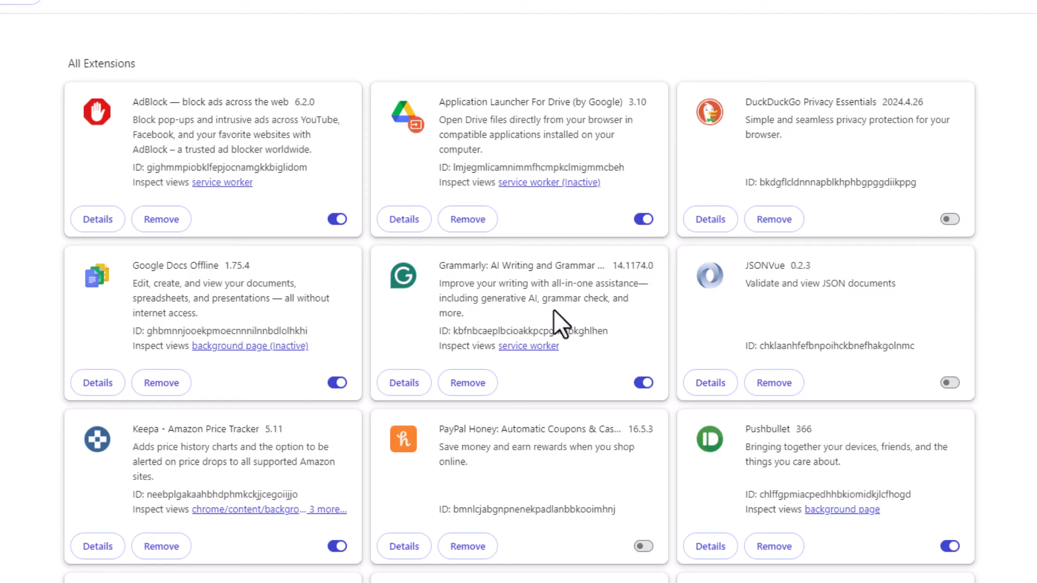